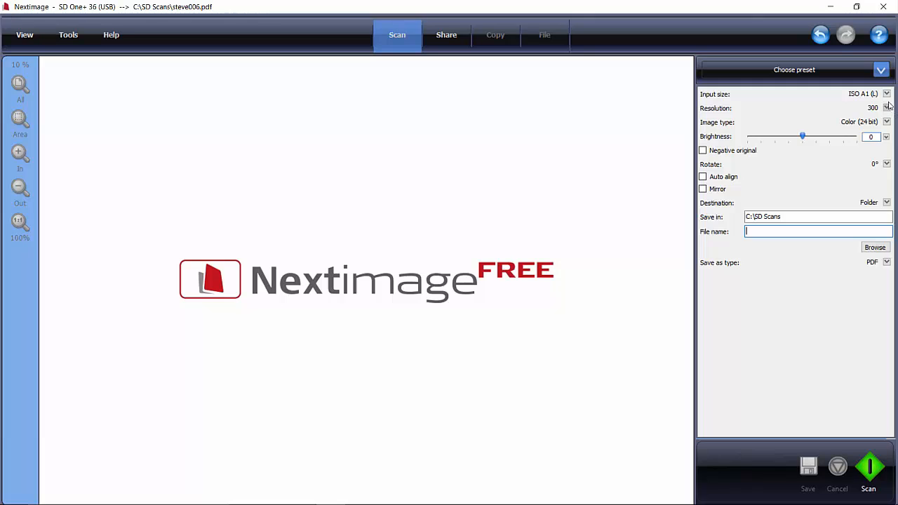
Review the preset, paper size, resolution, image type (colour) and rotation settings without changing them
{"action": "left_click", "coordinate": [881, 70]}
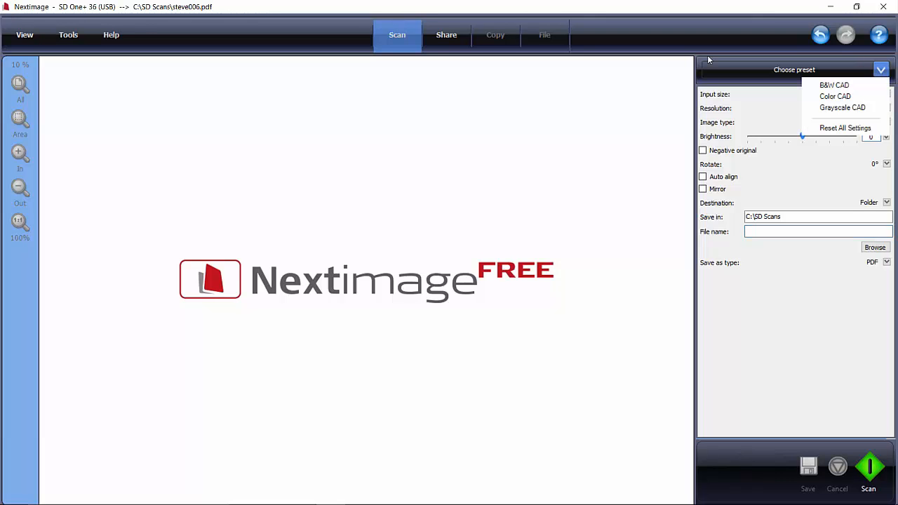
{"action": "mouse_move", "coordinate": [842, 107]}
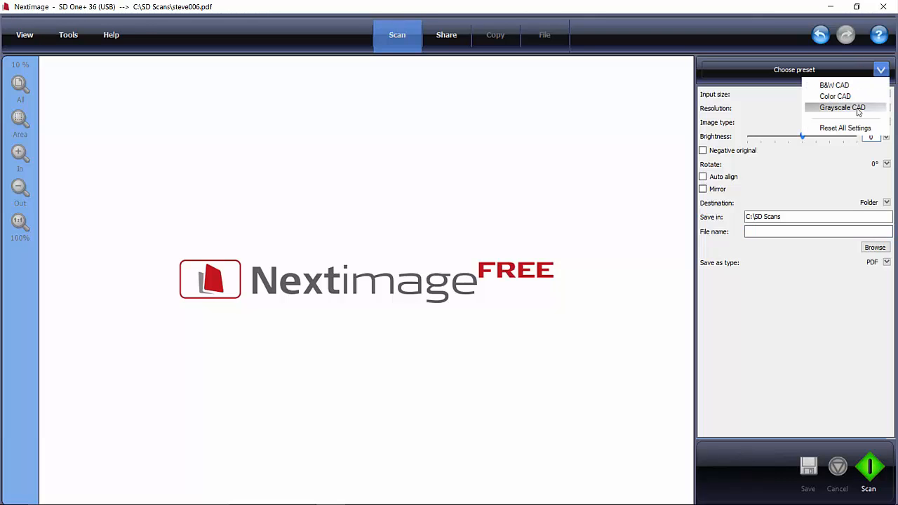
{"action": "mouse_move", "coordinate": [715, 90]}
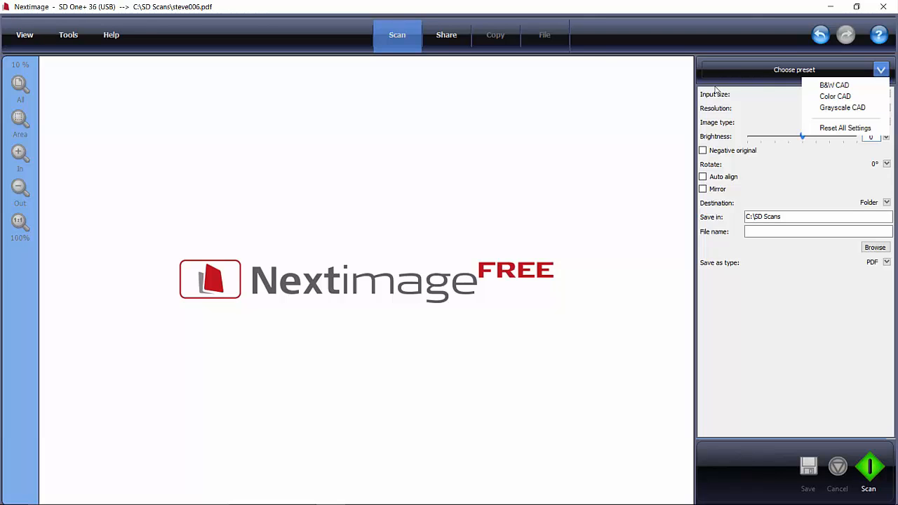
{"action": "left_click", "coordinate": [835, 96]}
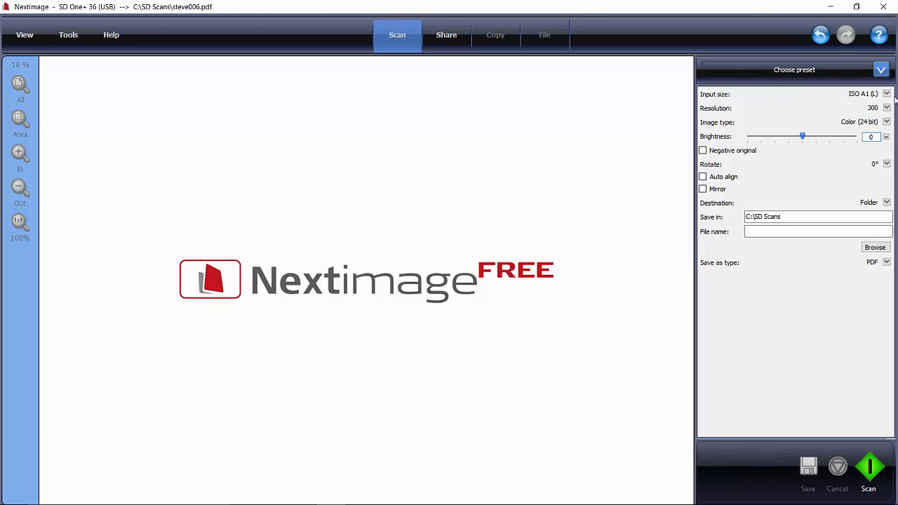
{"action": "left_click", "coordinate": [887, 92]}
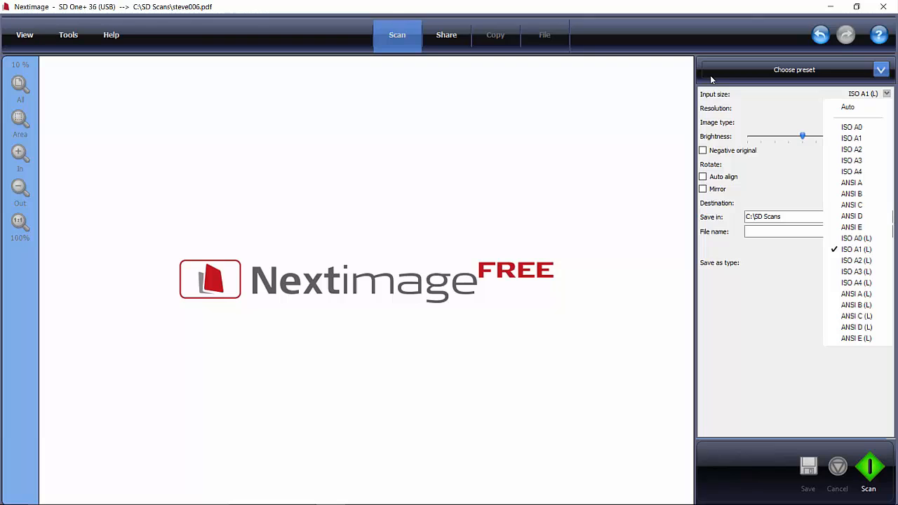
{"action": "mouse_move", "coordinate": [849, 106]}
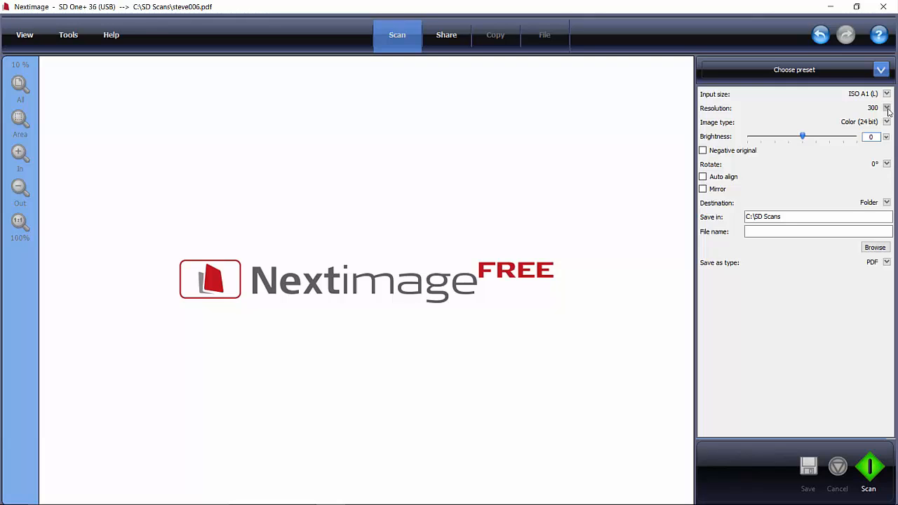
{"action": "mouse_move", "coordinate": [712, 91]}
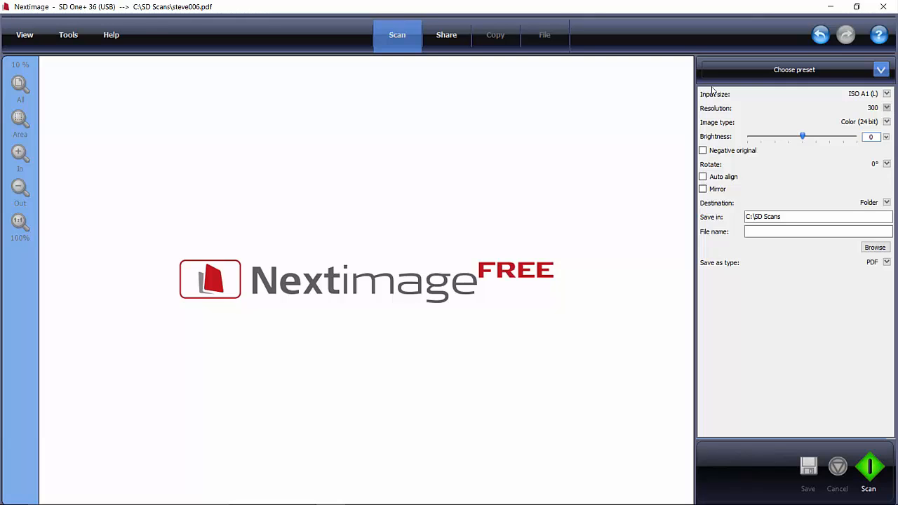
{"action": "left_click", "coordinate": [887, 107]}
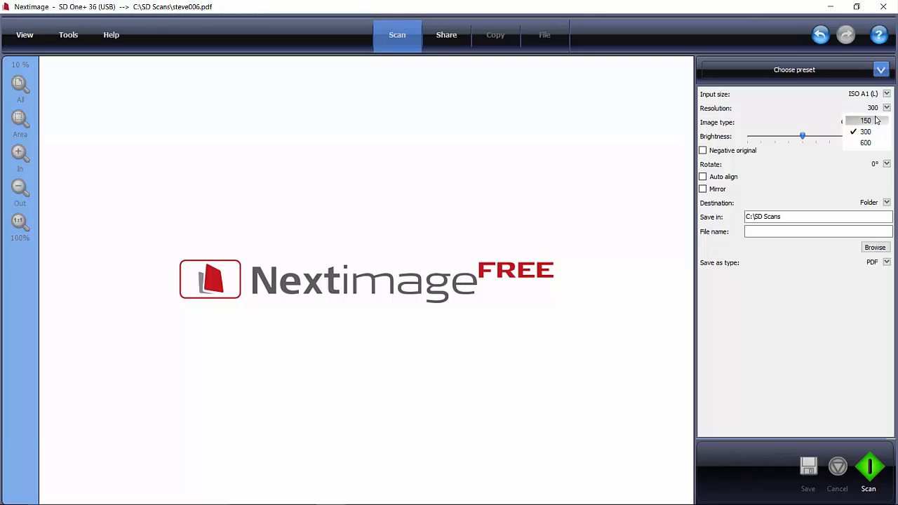
{"action": "mouse_move", "coordinate": [866, 143]}
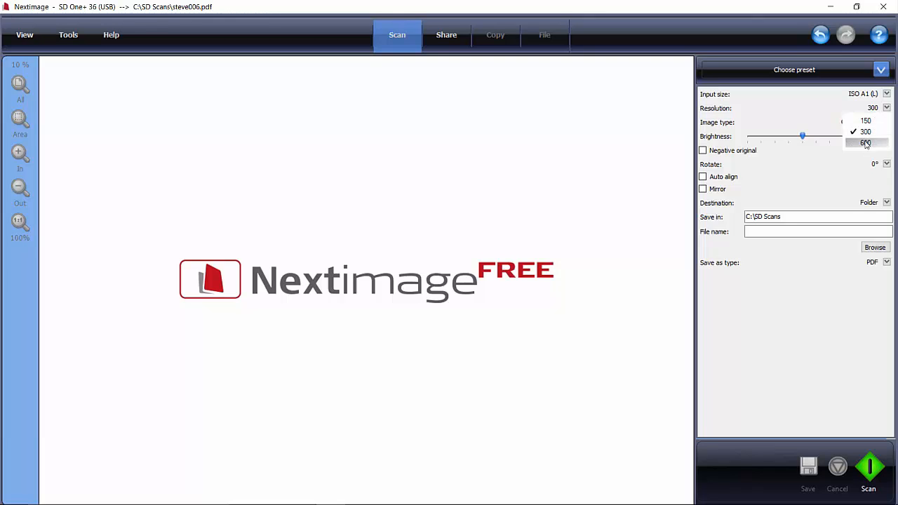
{"action": "mouse_move", "coordinate": [828, 119]}
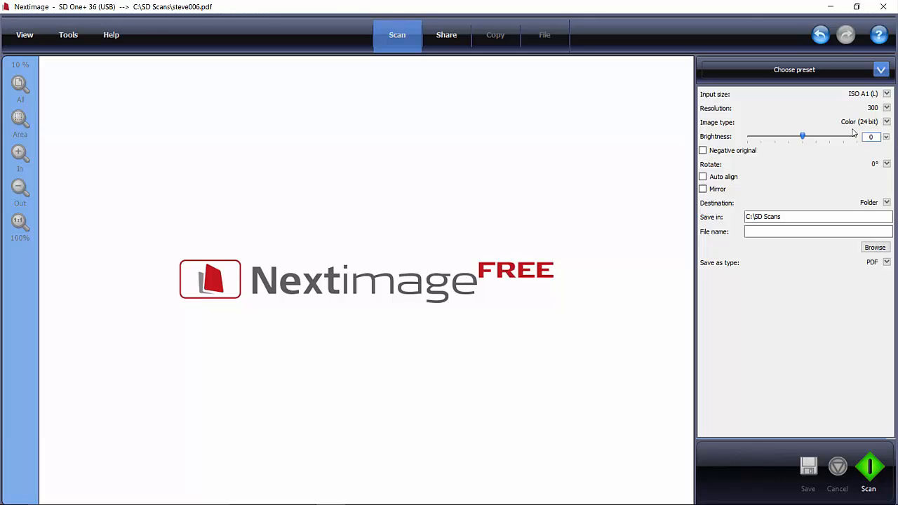
{"action": "mouse_move", "coordinate": [712, 101]}
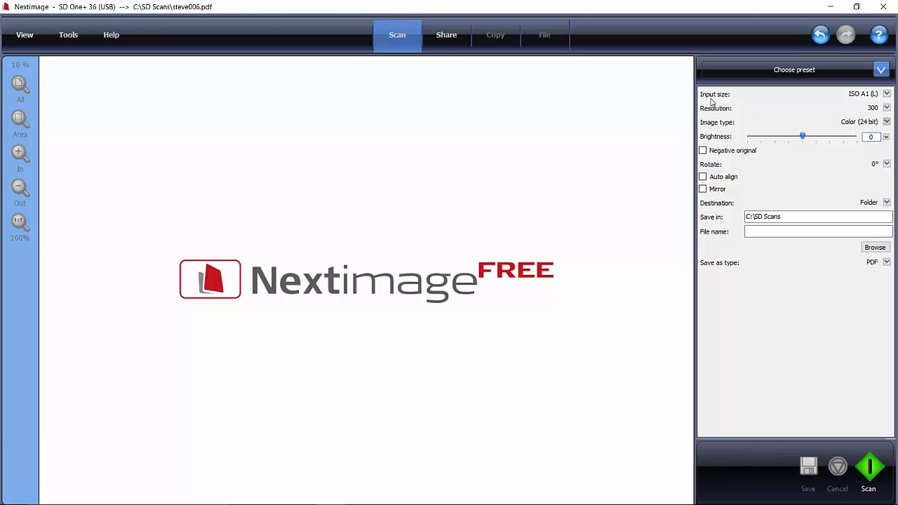
{"action": "left_click", "coordinate": [886, 121]}
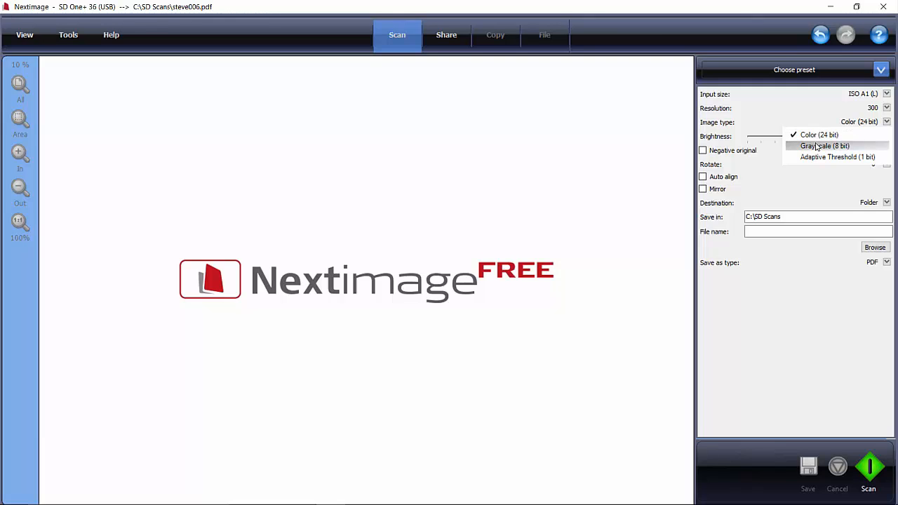
{"action": "mouse_move", "coordinate": [780, 149]}
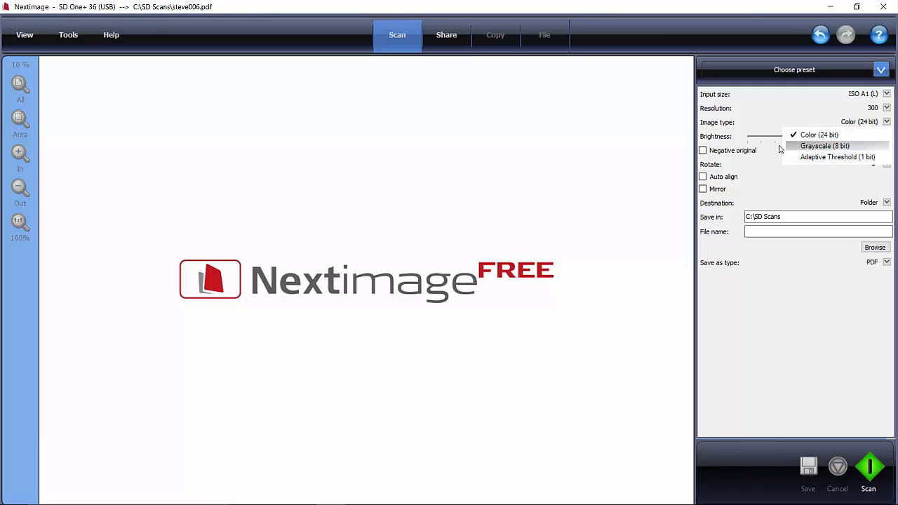
{"action": "left_click", "coordinate": [819, 135]}
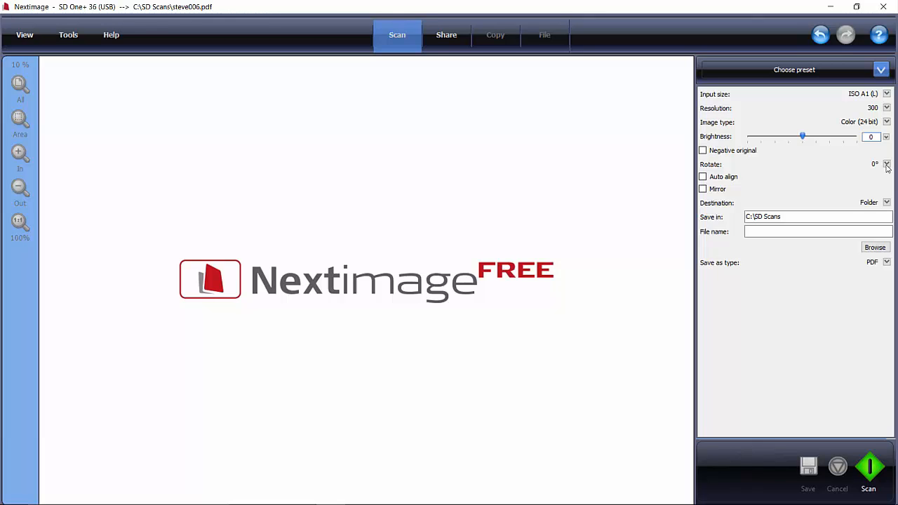
{"action": "left_click", "coordinate": [887, 164]}
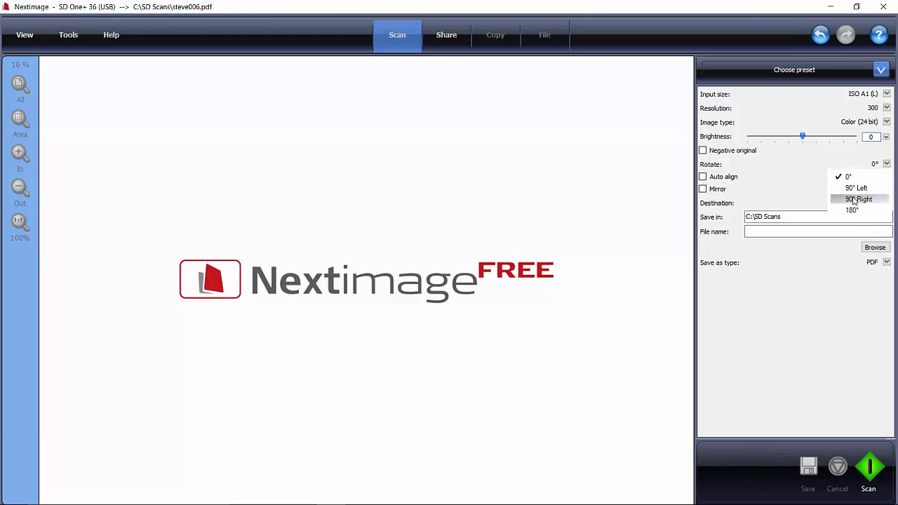
{"action": "mouse_move", "coordinate": [856, 199]}
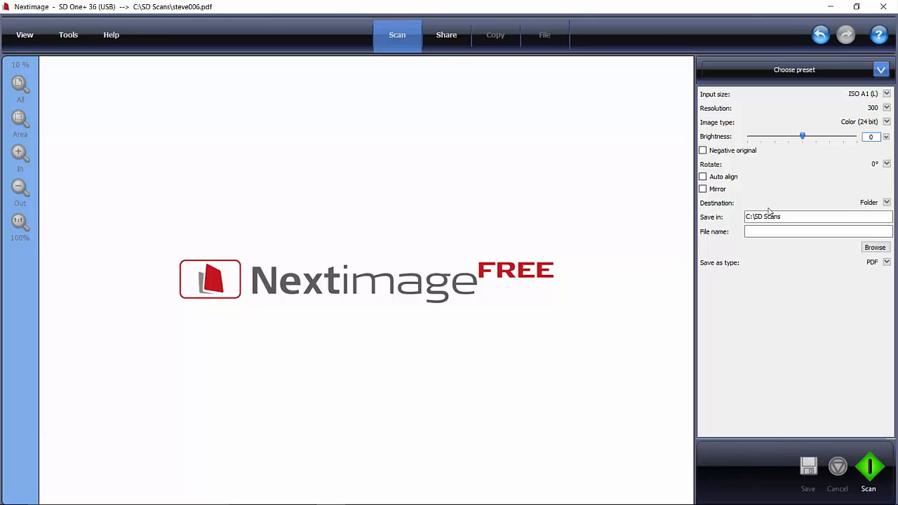
Keep Destination as Folder C:\SD Scans, name the file 'plan' and leave the type as PDF
{"action": "left_click", "coordinate": [887, 202]}
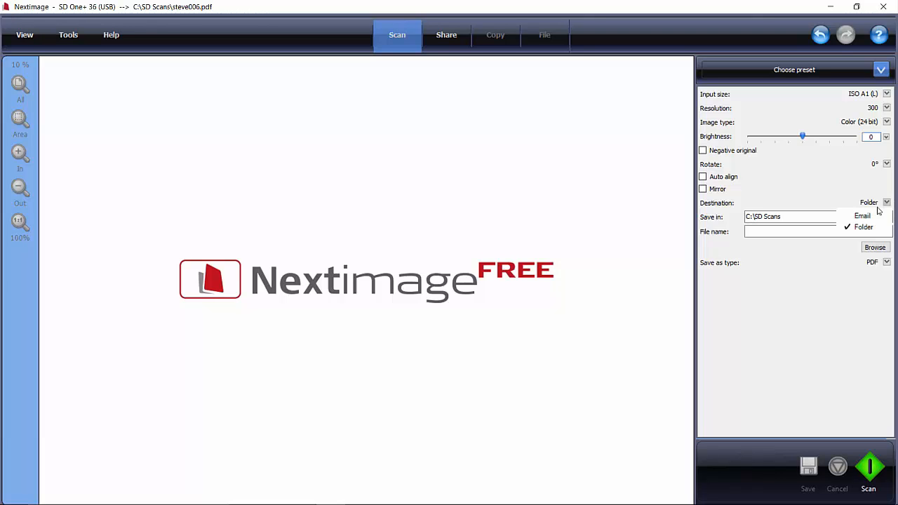
{"action": "mouse_move", "coordinate": [861, 216]}
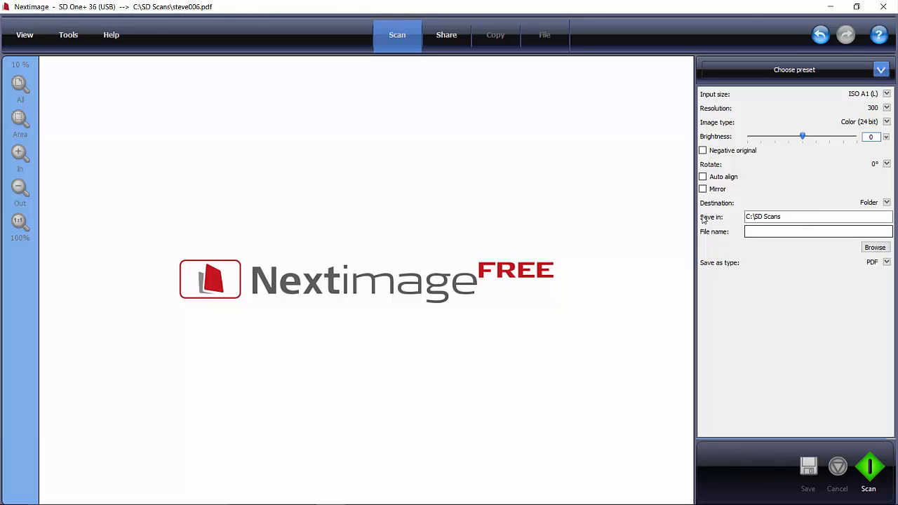
{"action": "left_click", "coordinate": [817, 216]}
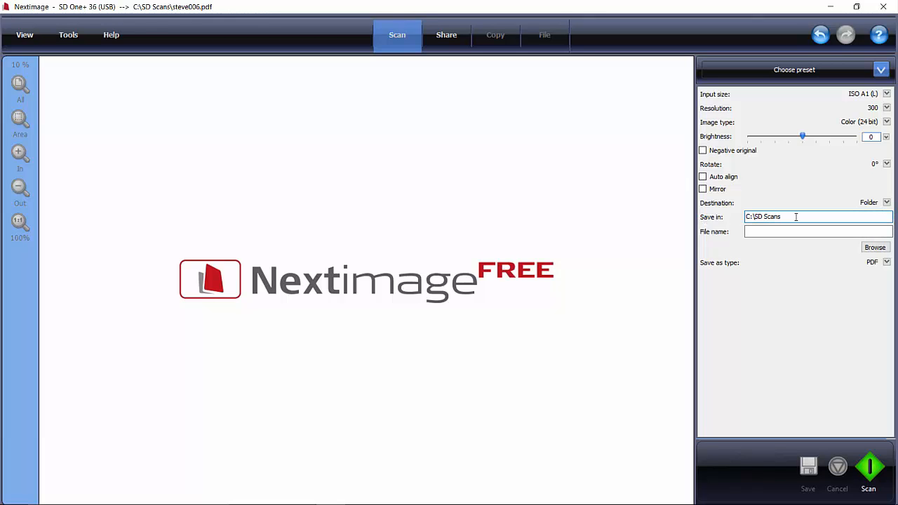
{"action": "left_click", "coordinate": [817, 231]}
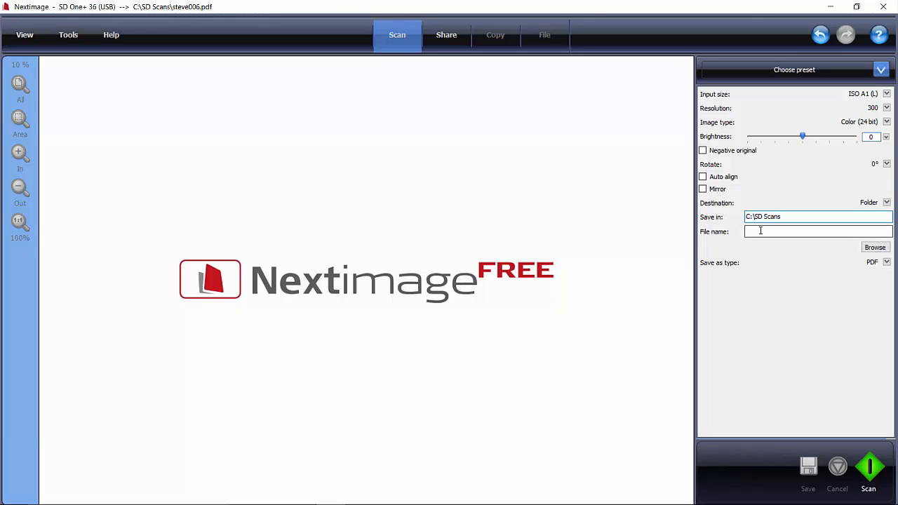
{"action": "type", "text": "p"}
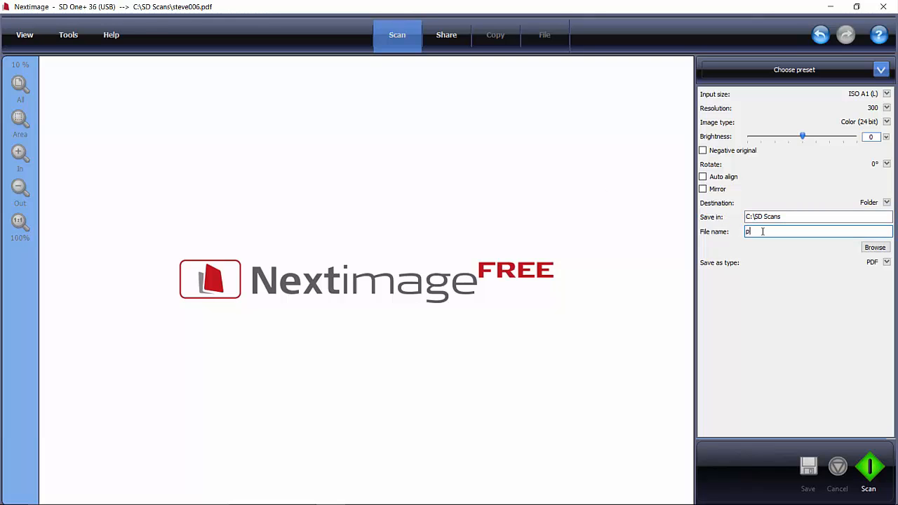
{"action": "type", "text": "lan"}
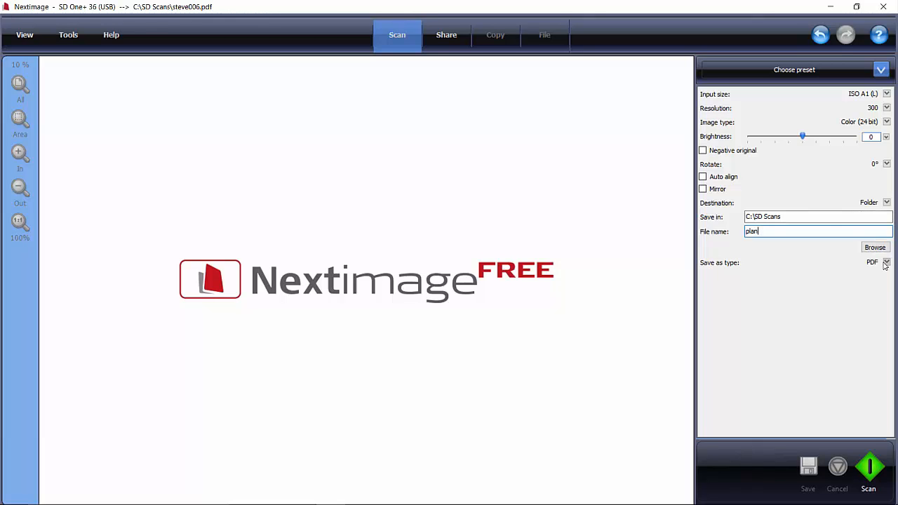
{"action": "left_click", "coordinate": [886, 263]}
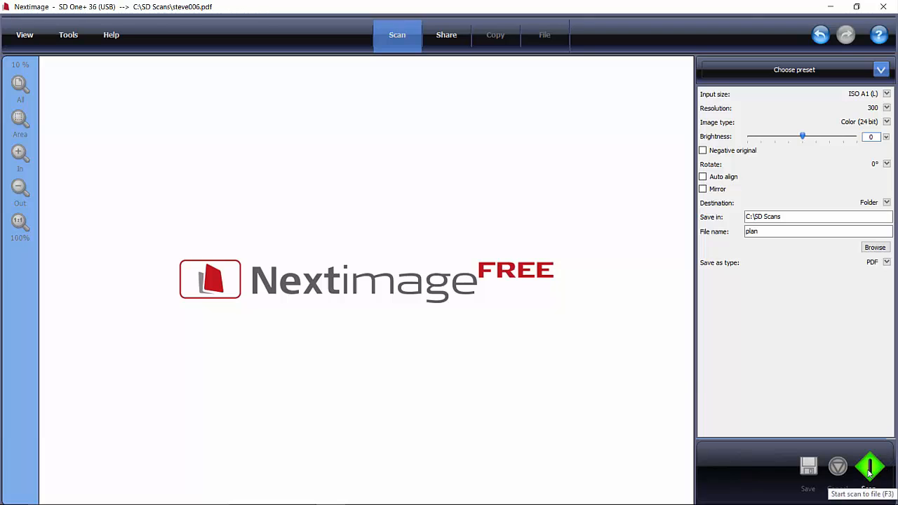
Scan the Forte Grand Hotel site plan to C:\SD Scans\plan.pdf and show the full preview
{"action": "left_click", "coordinate": [870, 466]}
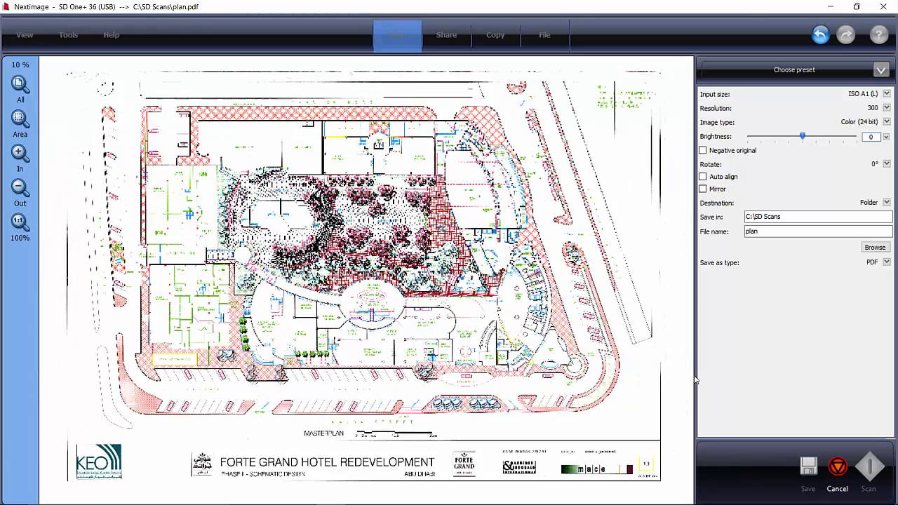
{"action": "left_click", "coordinate": [19, 157]}
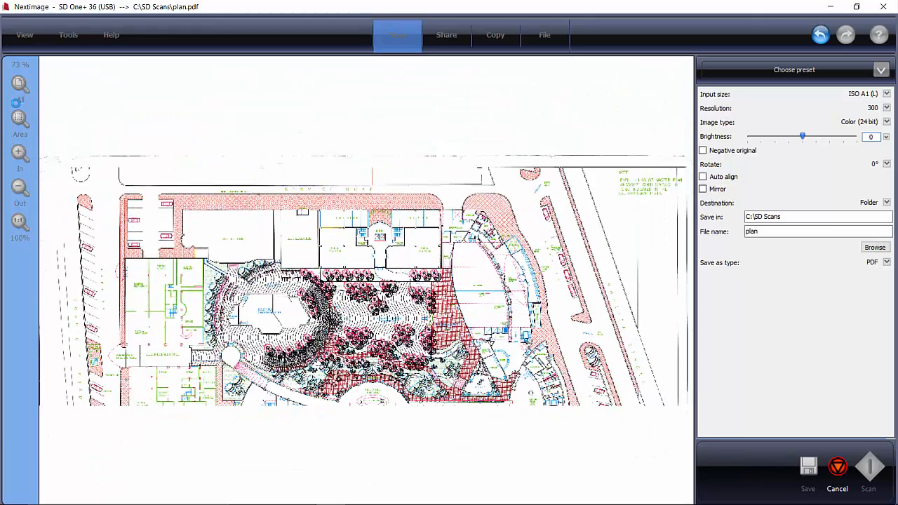
{"action": "left_click", "coordinate": [19, 83]}
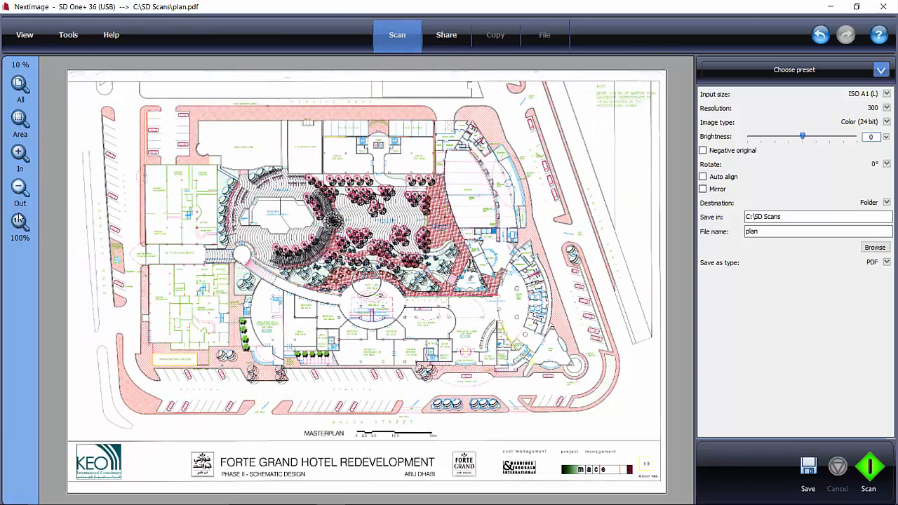
{"action": "mouse_move", "coordinate": [20, 224]}
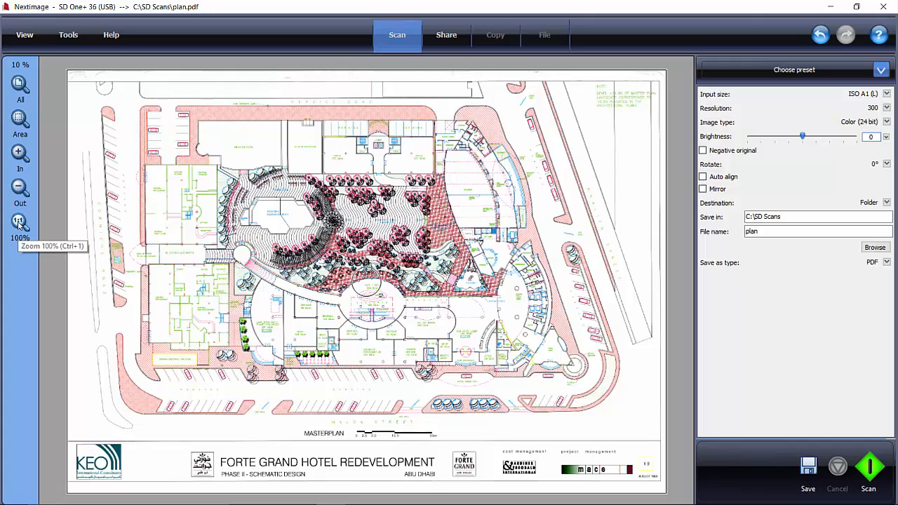
View the scan at actual size, nudge brightness to -11 and back to 0, then fit the whole plan
{"action": "left_click", "coordinate": [19, 222]}
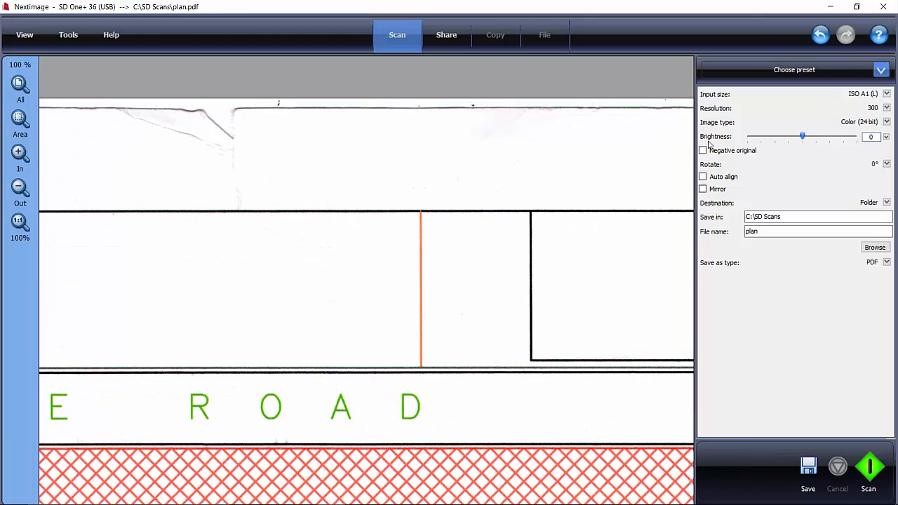
{"action": "left_click_drag", "start_coordinate": [803, 136], "coordinate": [796, 136]}
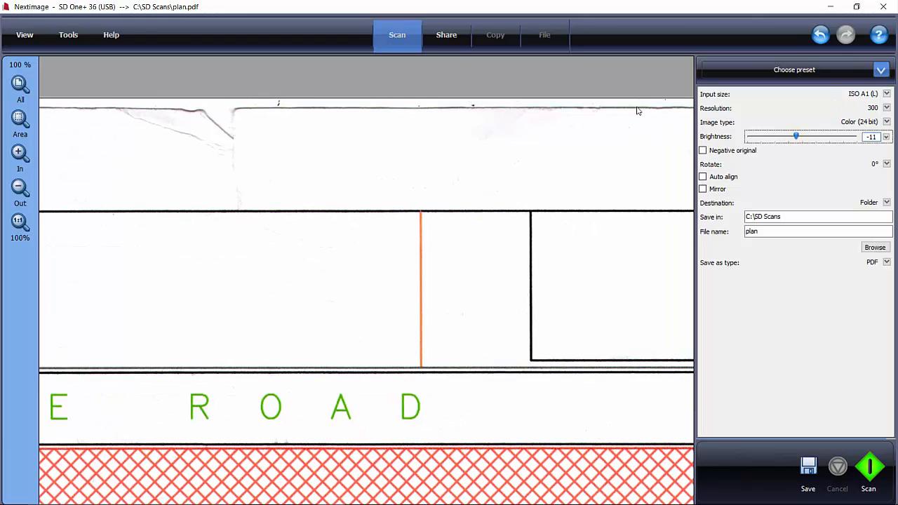
{"action": "left_click", "coordinate": [869, 474]}
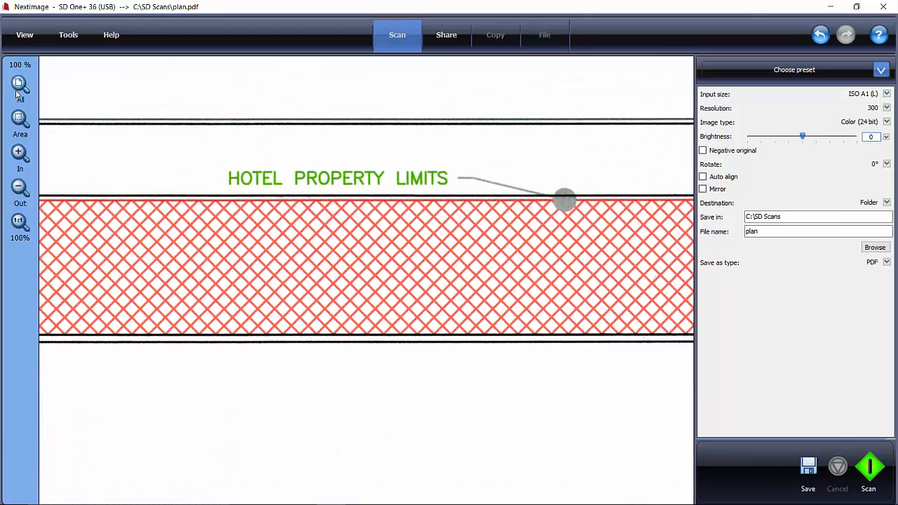
{"action": "left_click", "coordinate": [20, 84]}
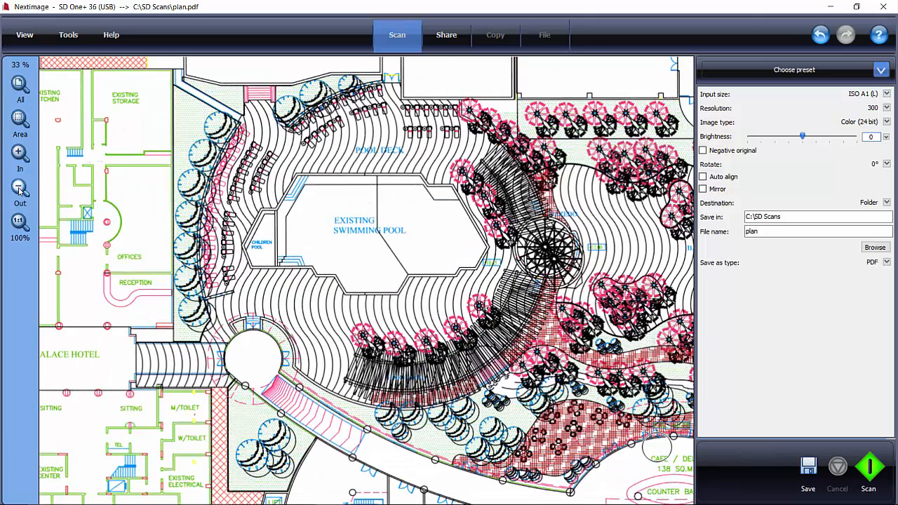
Zoom out and back in on the plan, finishing with the whole sheet fitted in the preview
{"action": "left_click", "coordinate": [19, 194]}
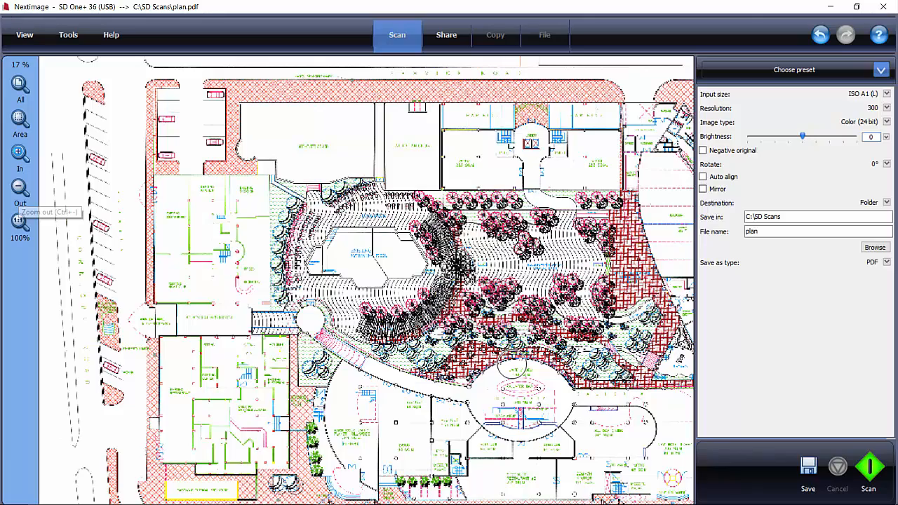
{"action": "left_click", "coordinate": [20, 153]}
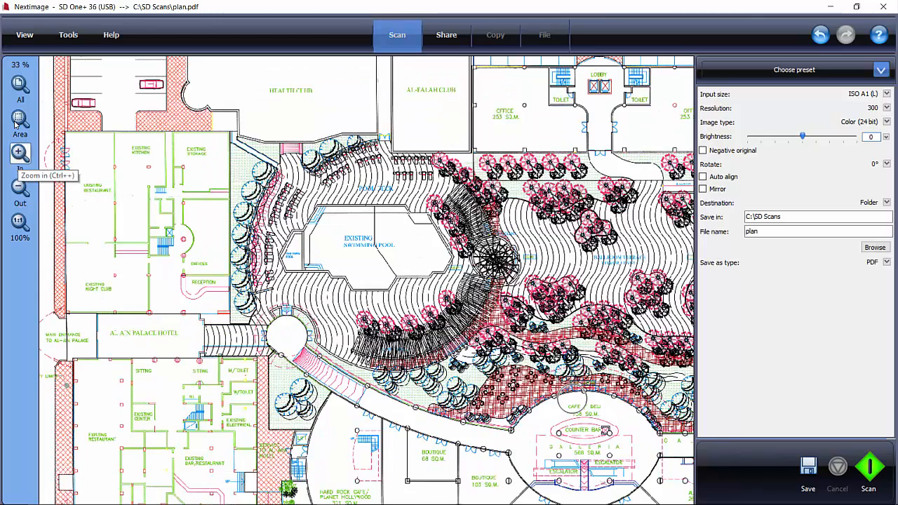
{"action": "left_click", "coordinate": [19, 84]}
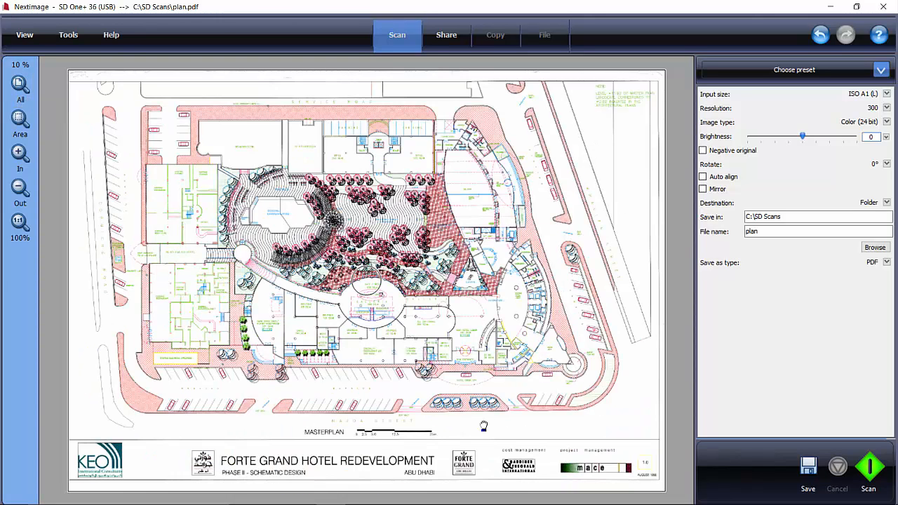
{"action": "mouse_move", "coordinate": [785, 308]}
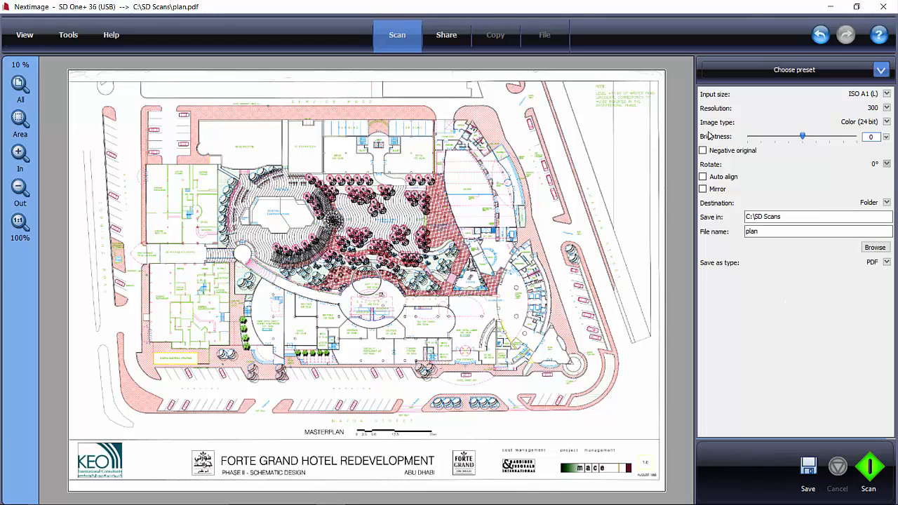
{"action": "left_click", "coordinate": [886, 163]}
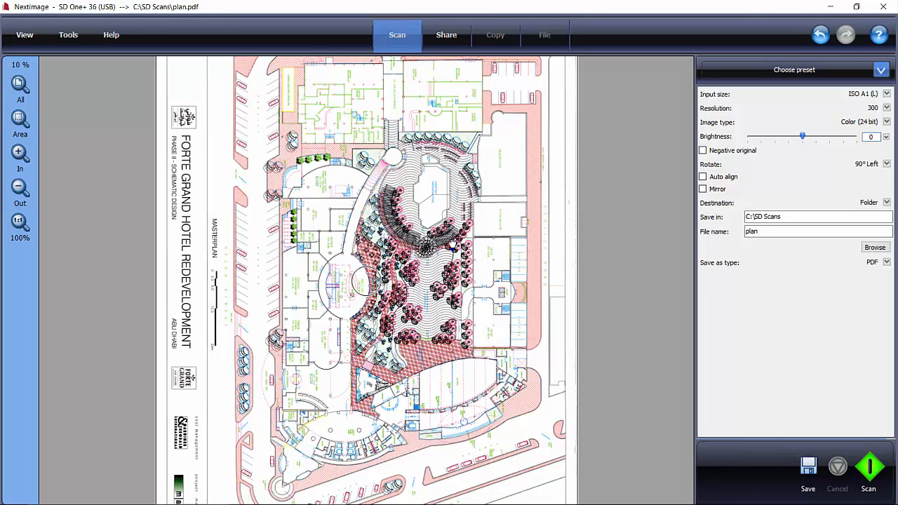
{"action": "left_click", "coordinate": [887, 162]}
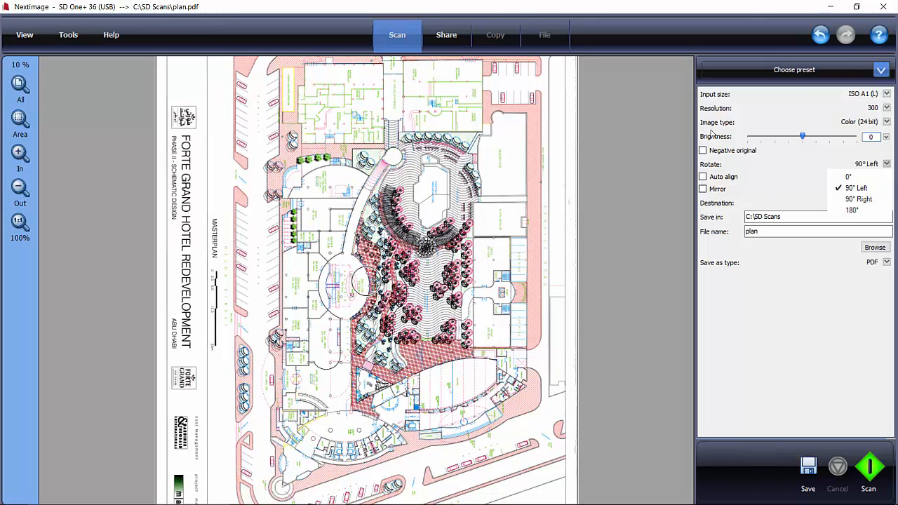
{"action": "left_click", "coordinate": [849, 177]}
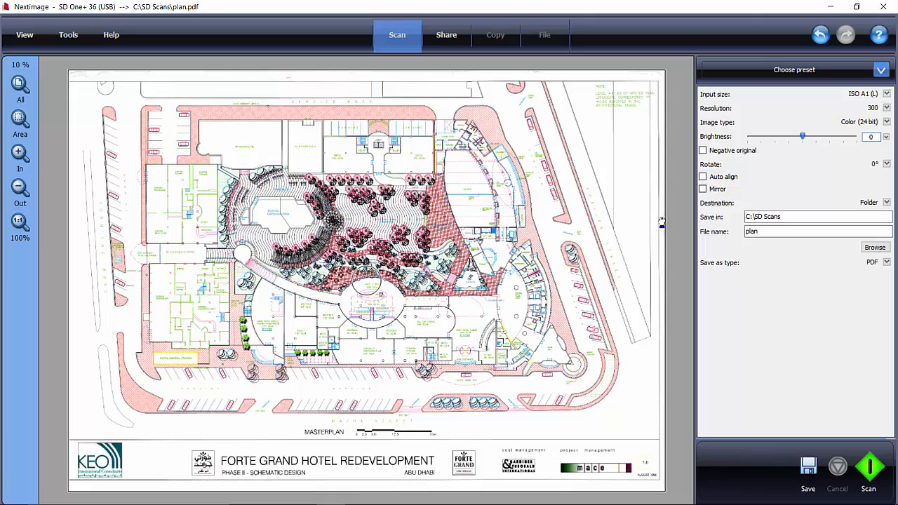
{"action": "left_click", "coordinate": [701, 150]}
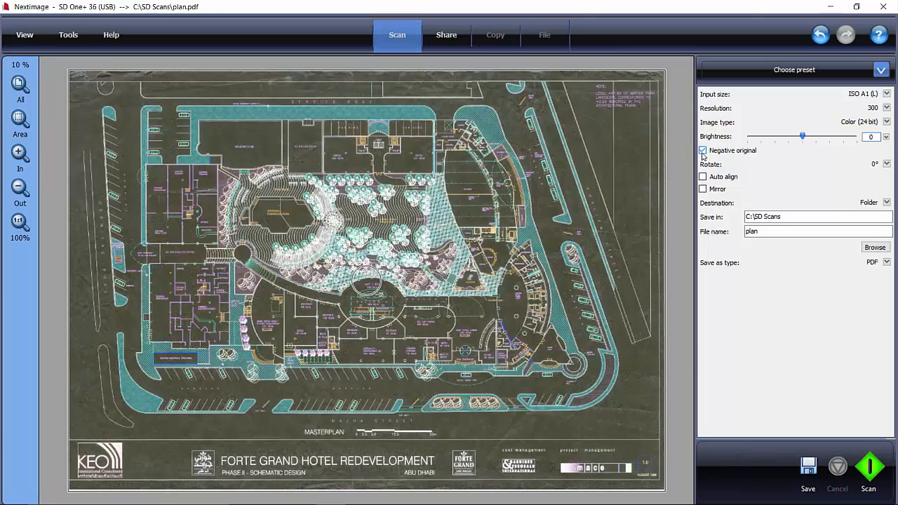
{"action": "left_click", "coordinate": [701, 150]}
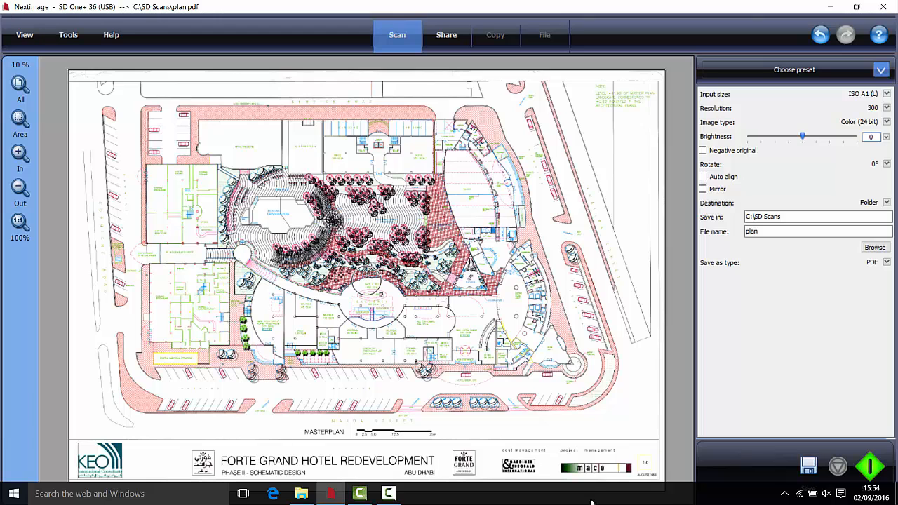
{"action": "mouse_move", "coordinate": [446, 34]}
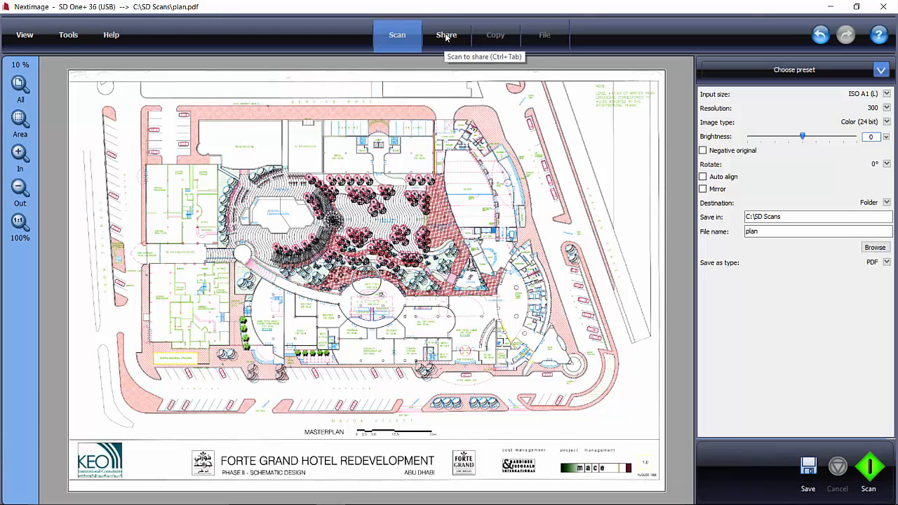
Switch to the Share tab with Dropbox, Box, OneDrive and Google Drive and list the scan presets
{"action": "left_click", "coordinate": [446, 34]}
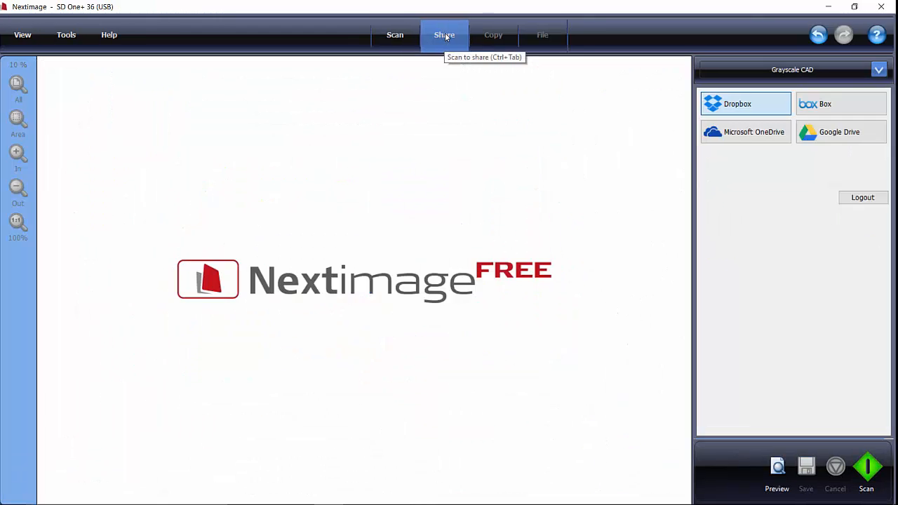
{"action": "mouse_move", "coordinate": [828, 70]}
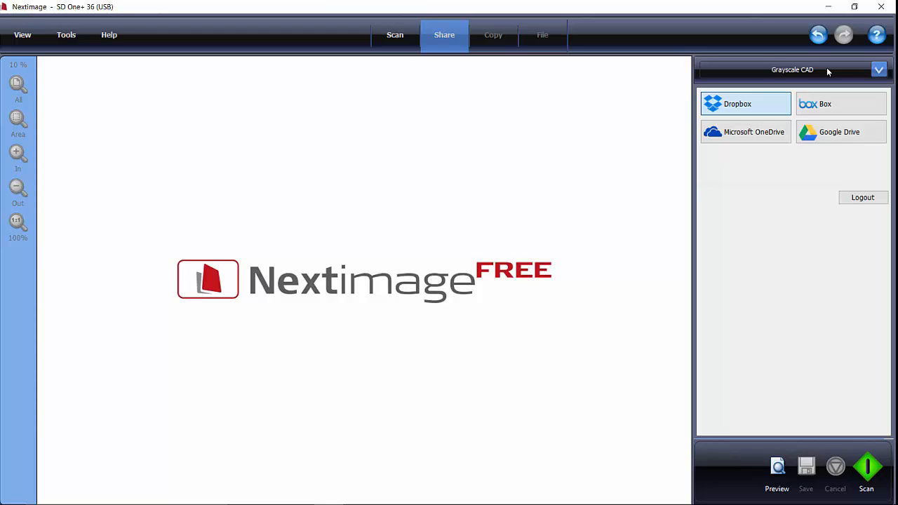
{"action": "mouse_move", "coordinate": [765, 104]}
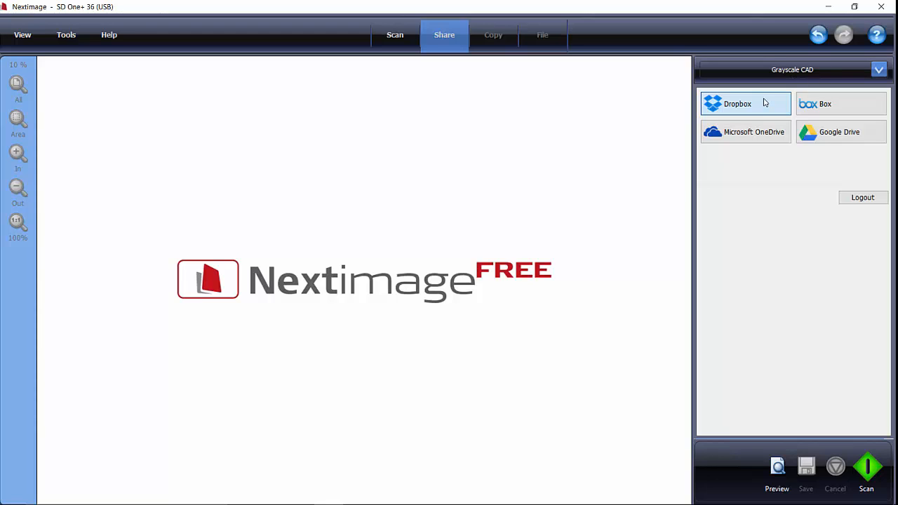
{"action": "mouse_move", "coordinate": [828, 112]}
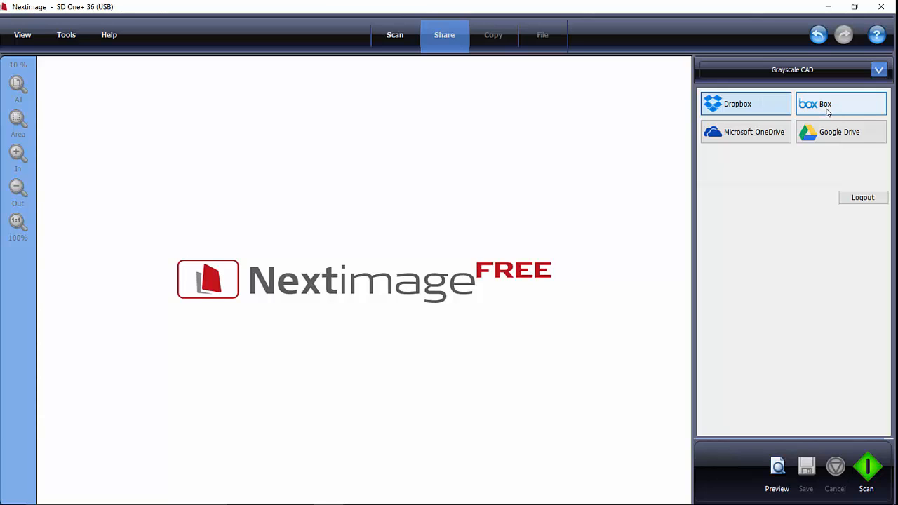
{"action": "mouse_move", "coordinate": [808, 137]}
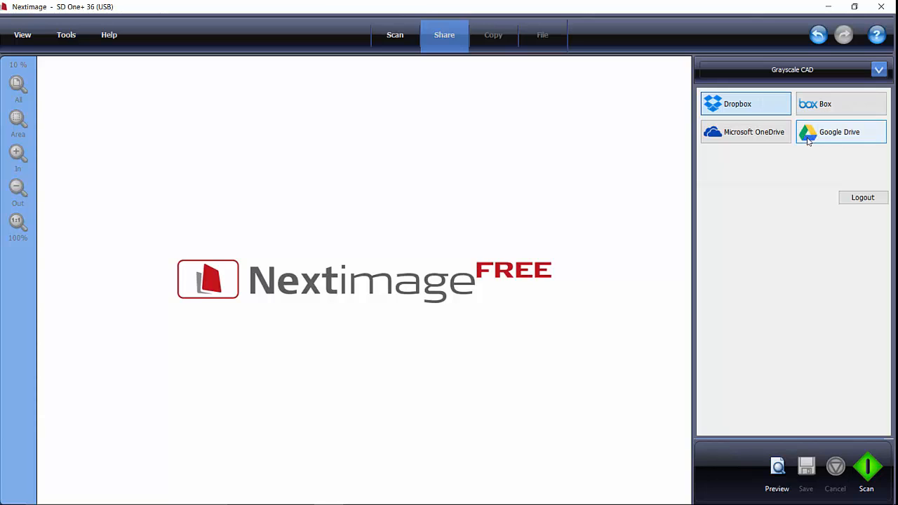
{"action": "mouse_move", "coordinate": [753, 132]}
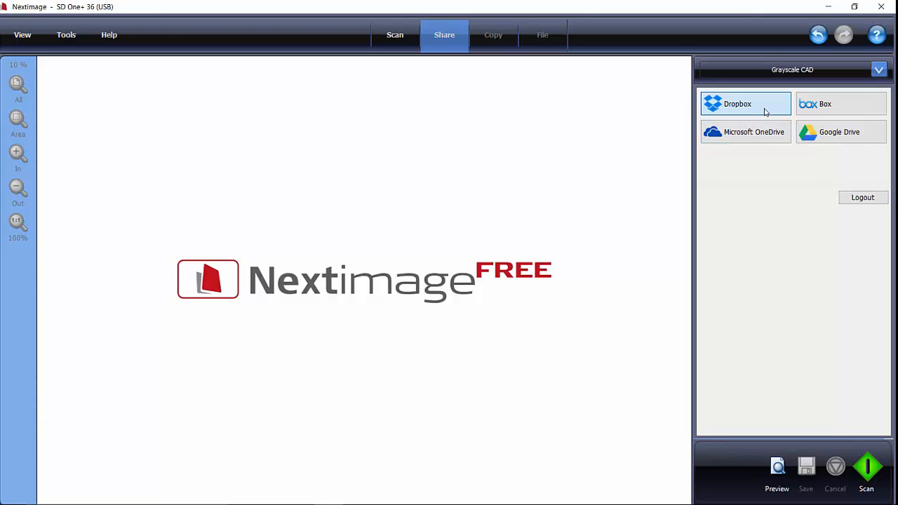
{"action": "mouse_move", "coordinate": [698, 435]}
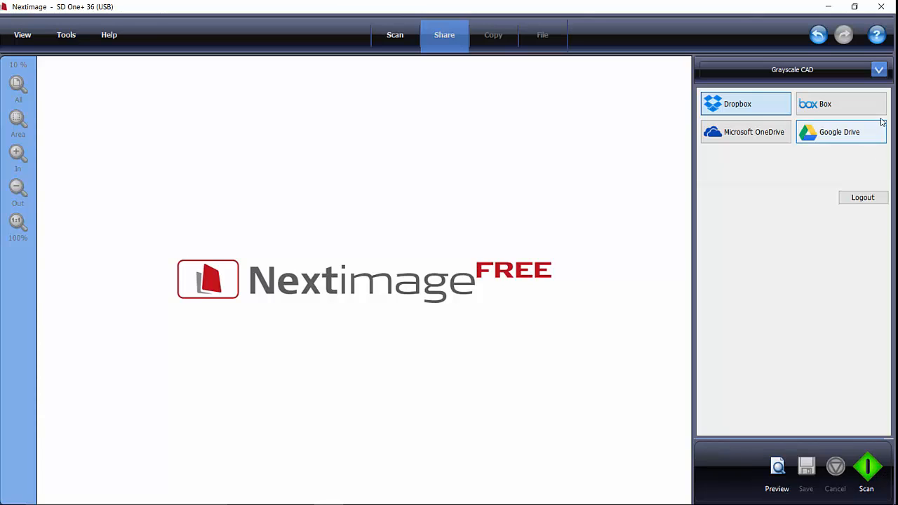
{"action": "left_click", "coordinate": [878, 70]}
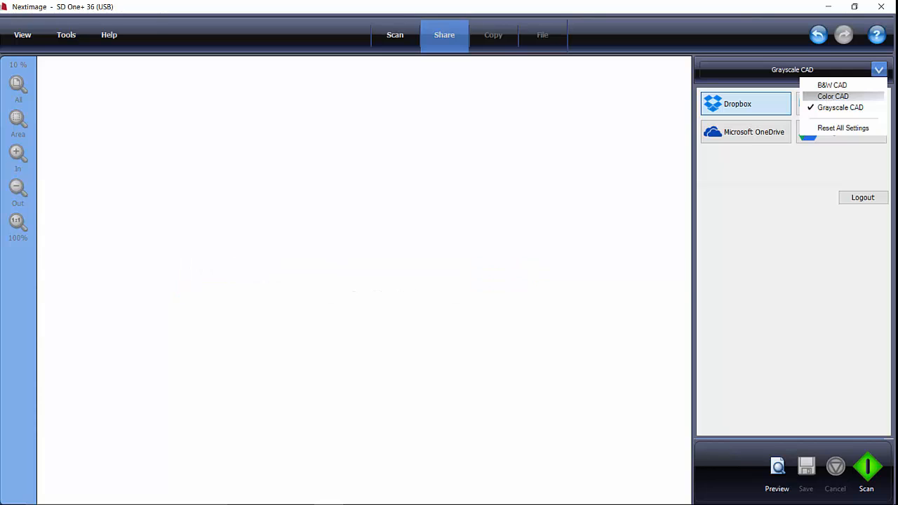
Choose the Color CAD preset and run a preview scan of the hotel plan for Dropbox sharing
{"action": "left_click", "coordinate": [834, 95]}
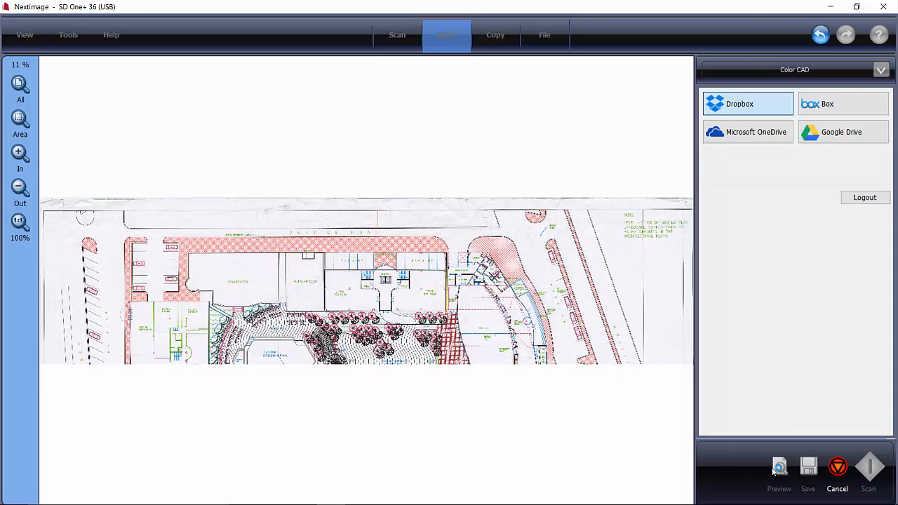
{"action": "left_click", "coordinate": [779, 466]}
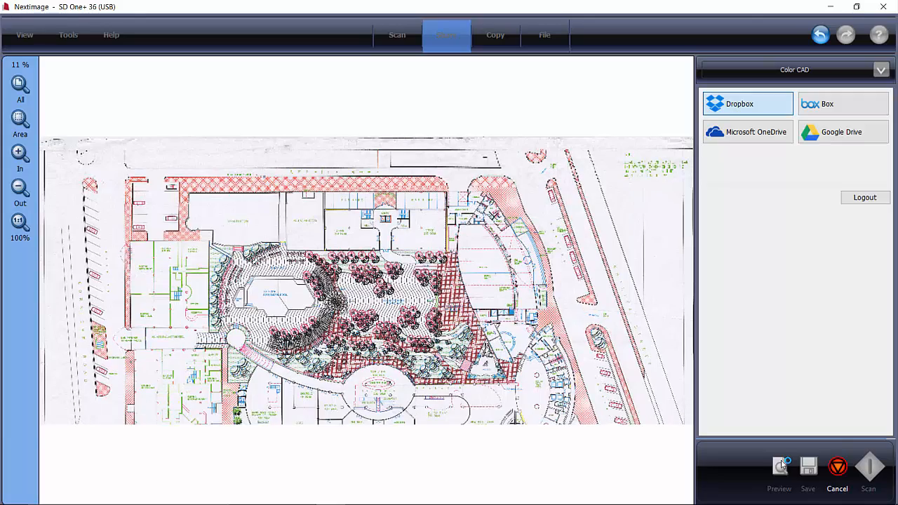
{"action": "left_click", "coordinate": [20, 194]}
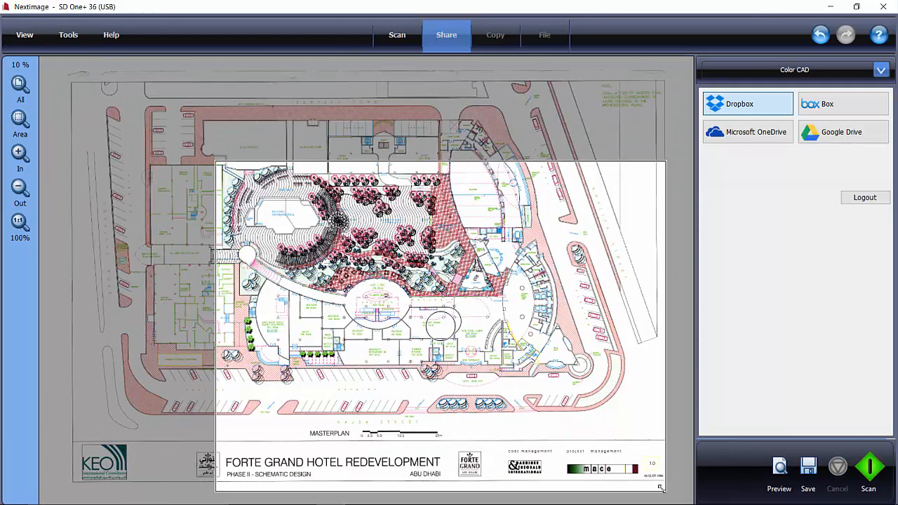
Tighten the crop to the central plan area and save the colour scan to Dropbox as plan002.pdf
{"action": "left_click_drag", "start_coordinate": [663, 485], "coordinate": [512, 396]}
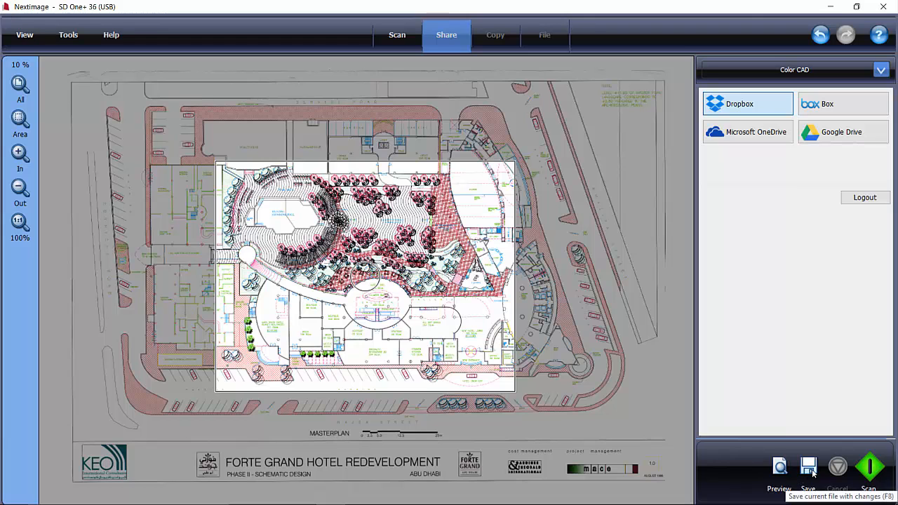
{"action": "mouse_move", "coordinate": [648, 377]}
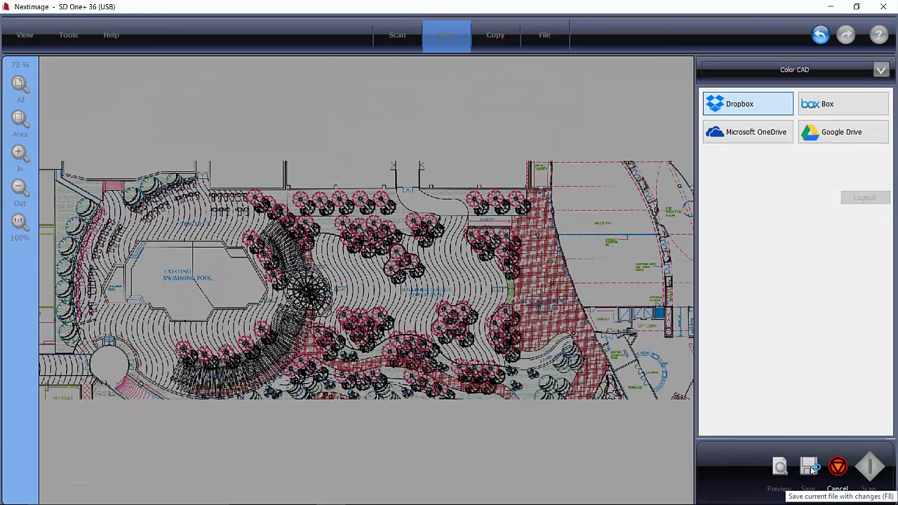
{"action": "left_click", "coordinate": [20, 87]}
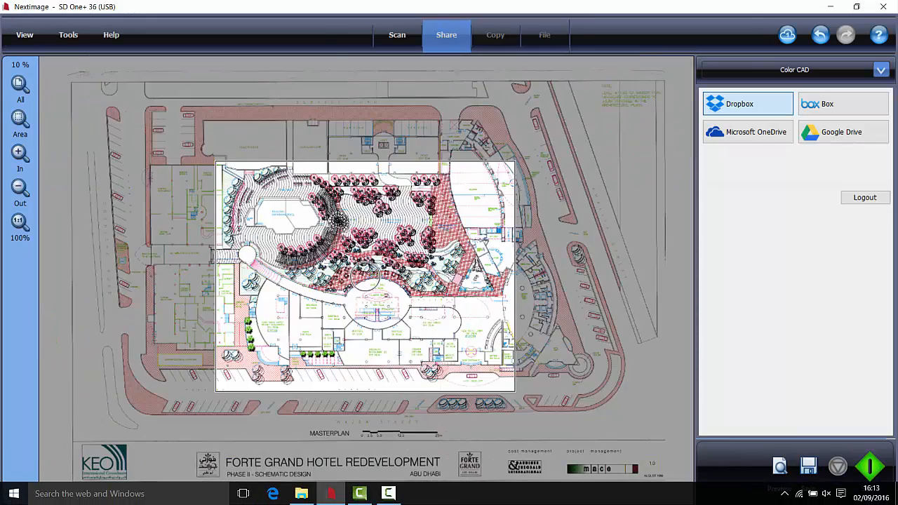
{"action": "mouse_move", "coordinate": [410, 488]}
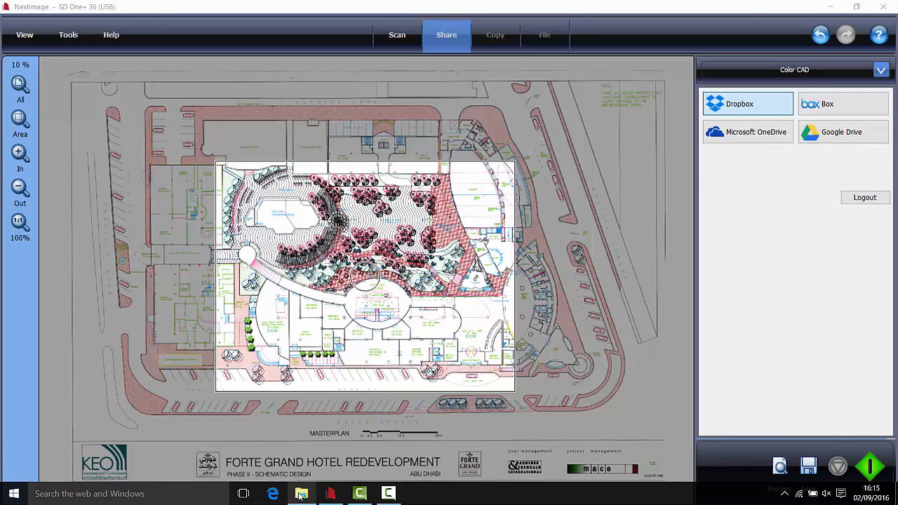
{"action": "left_click", "coordinate": [301, 493]}
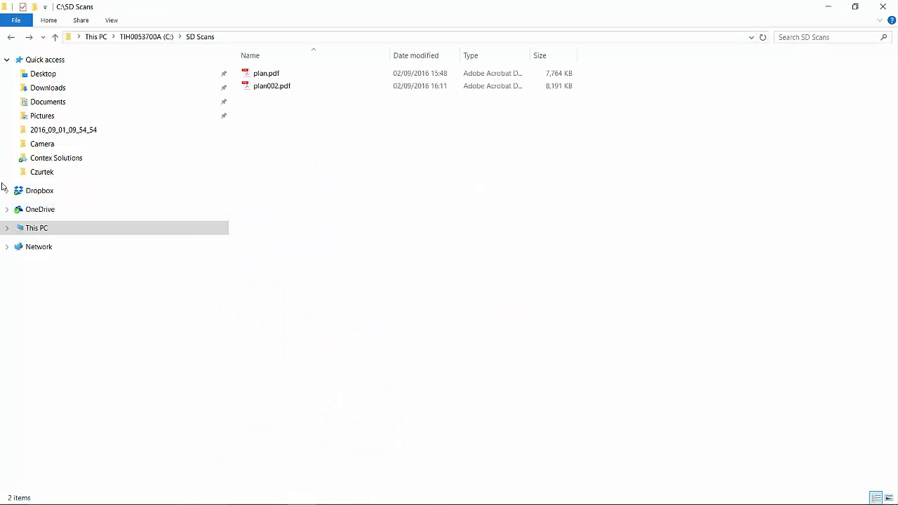
Open the cropped scan PDF from Dropbox's Contex Solutions folder in Acrobat Reader and expand Export PDF
{"action": "left_click", "coordinate": [7, 191]}
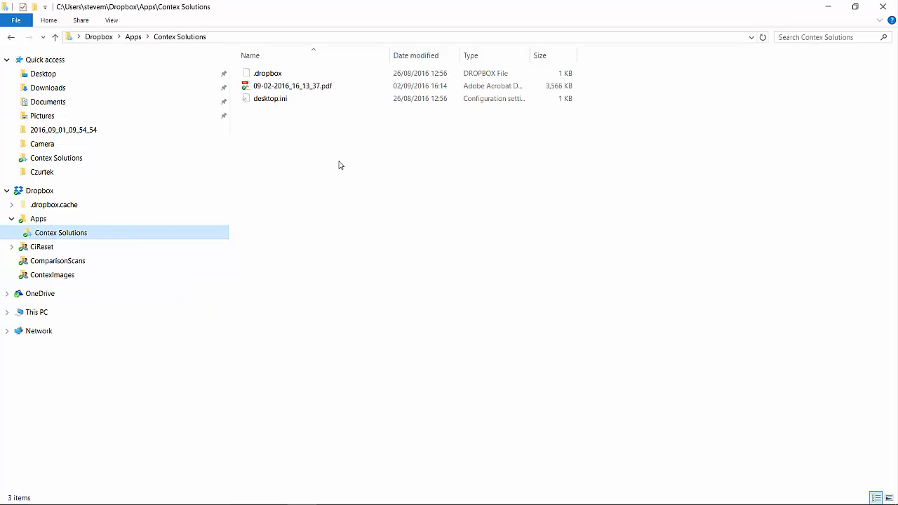
{"action": "double_click", "coordinate": [292, 85]}
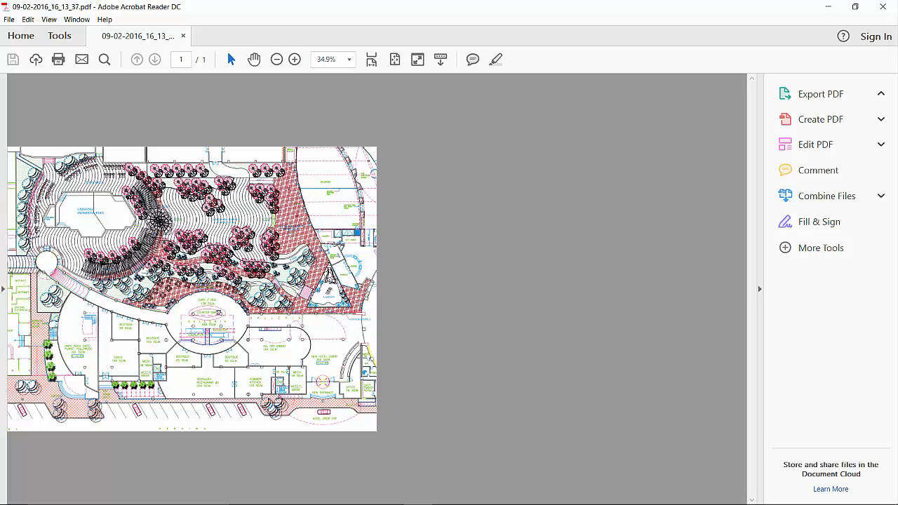
{"action": "left_click", "coordinate": [821, 93]}
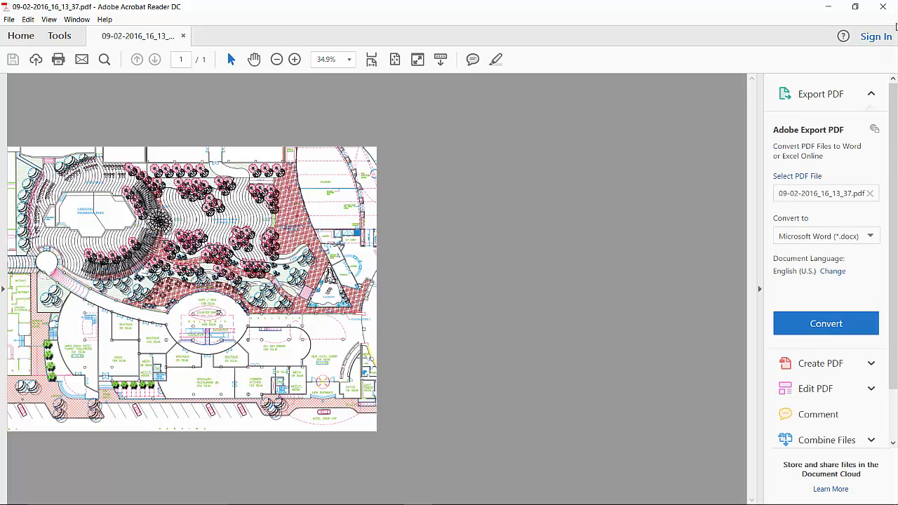